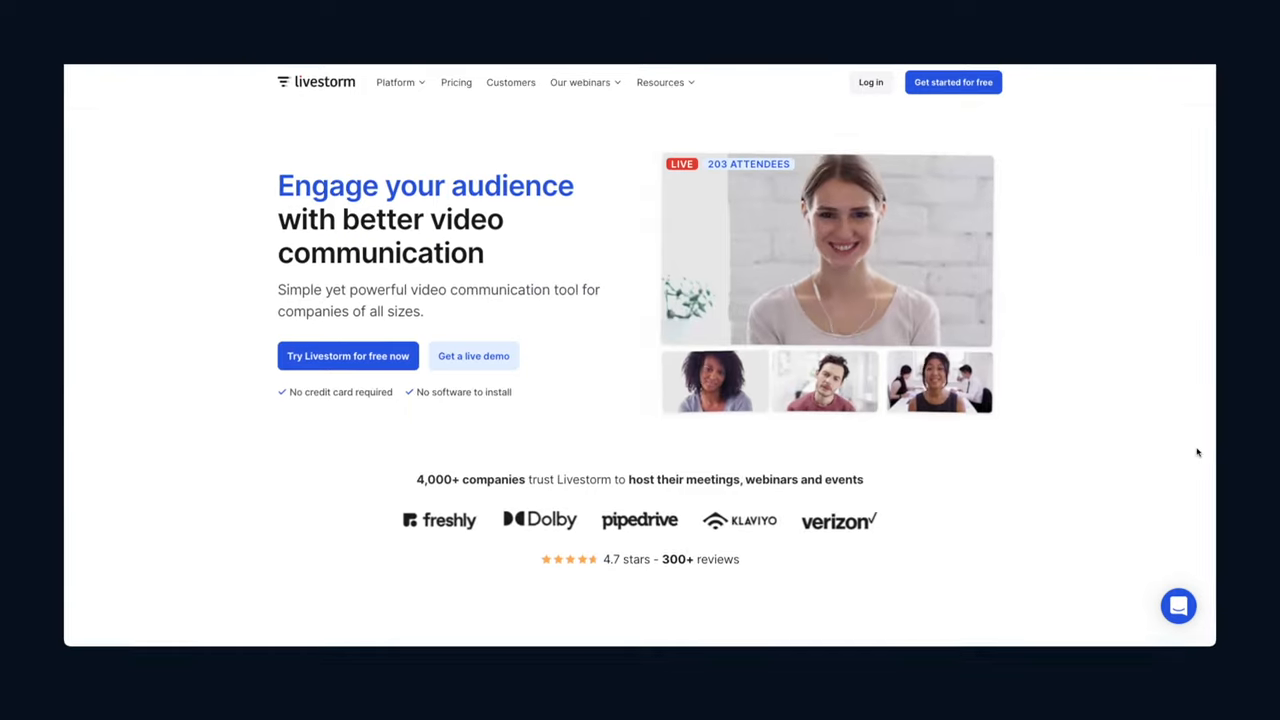
Scroll the homepage from the hero banner through Use cases, Plan, Go Live and Optimize
scroll(down, 3)
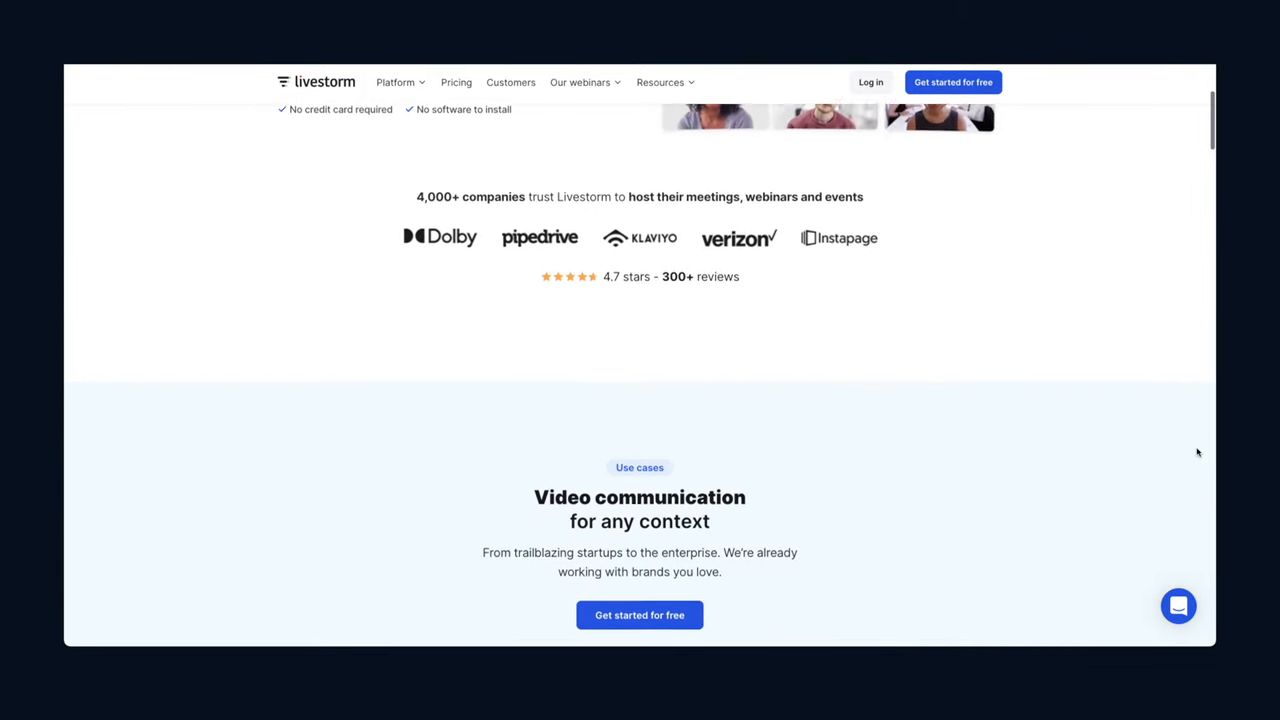
scroll(down, 3)
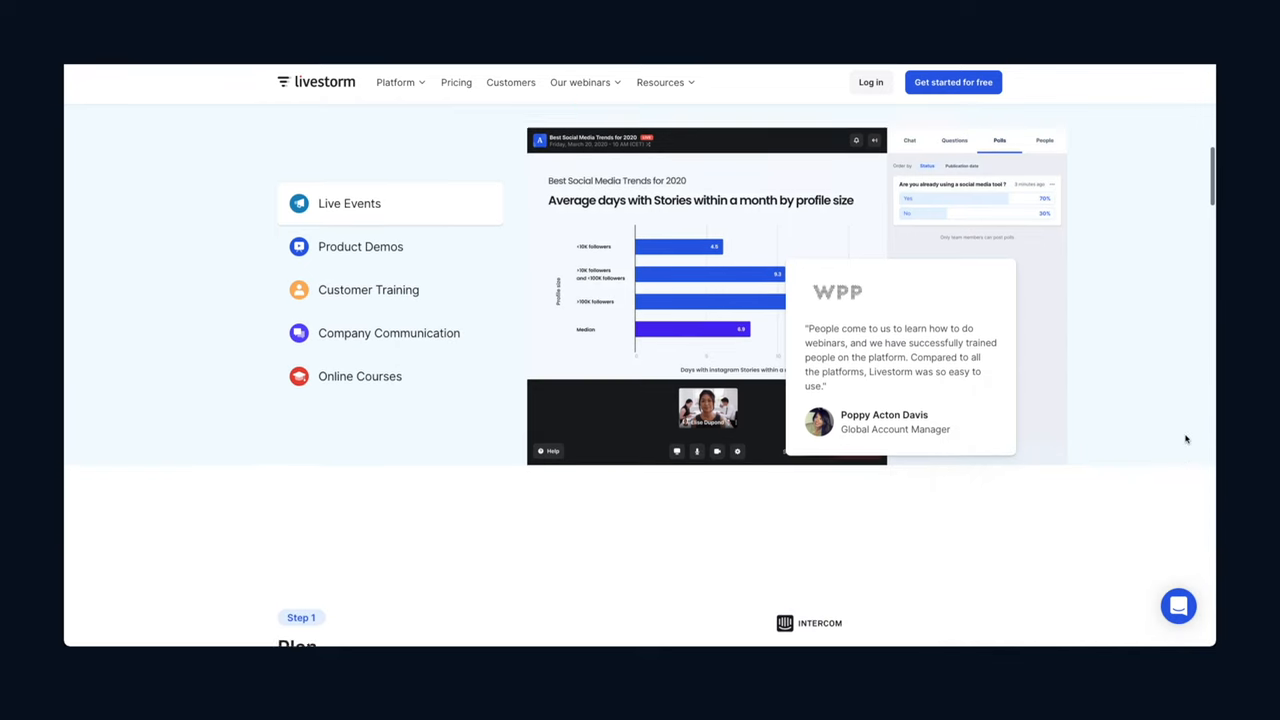
scroll(down, 3)
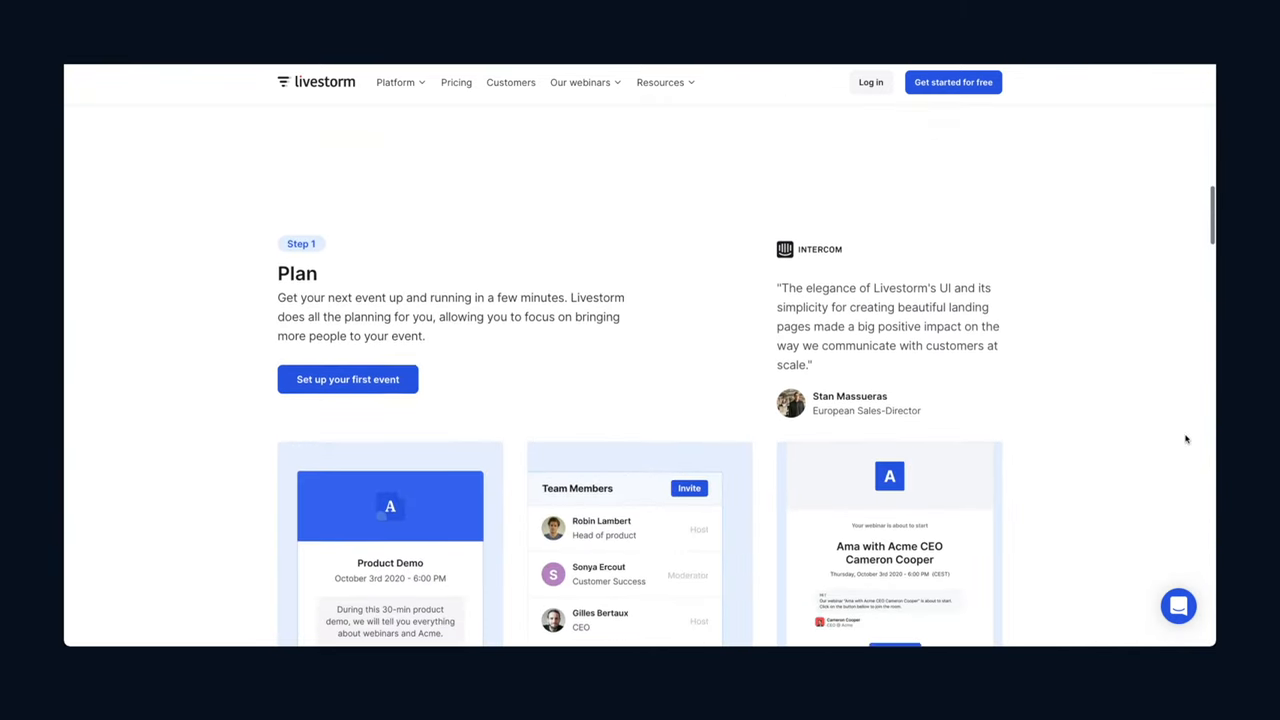
scroll(down, 3)
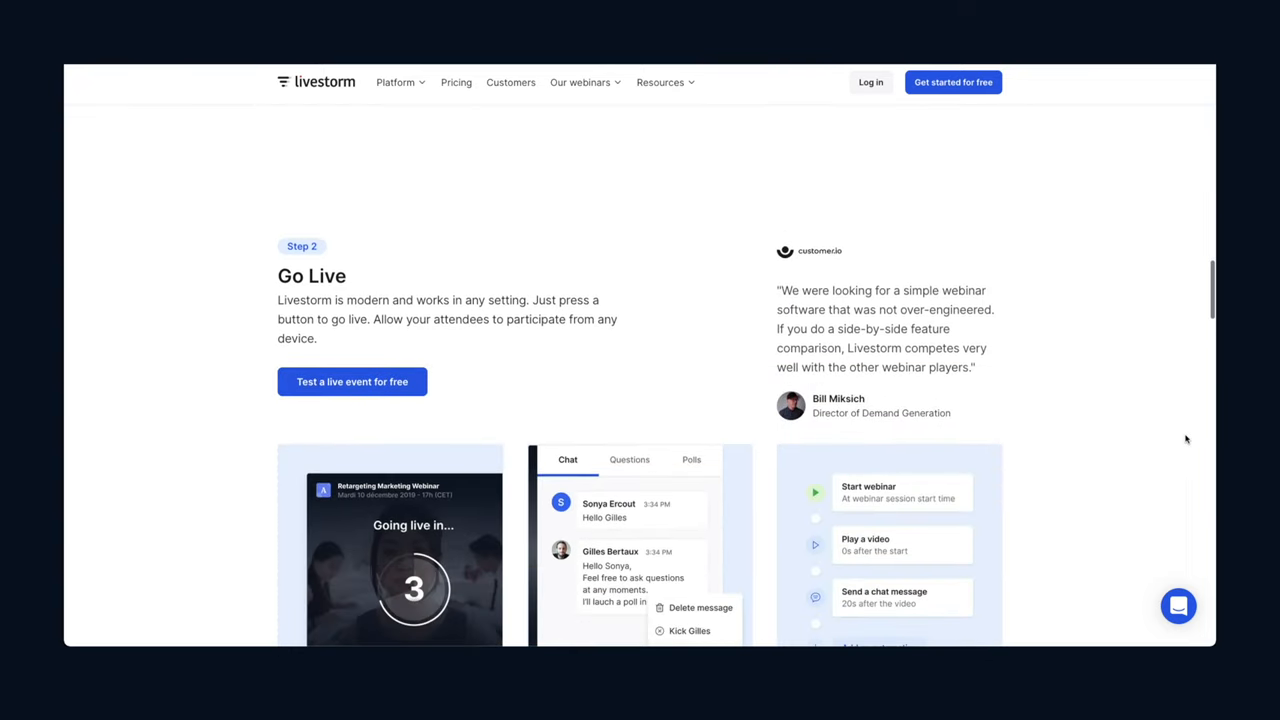
scroll(down, 3)
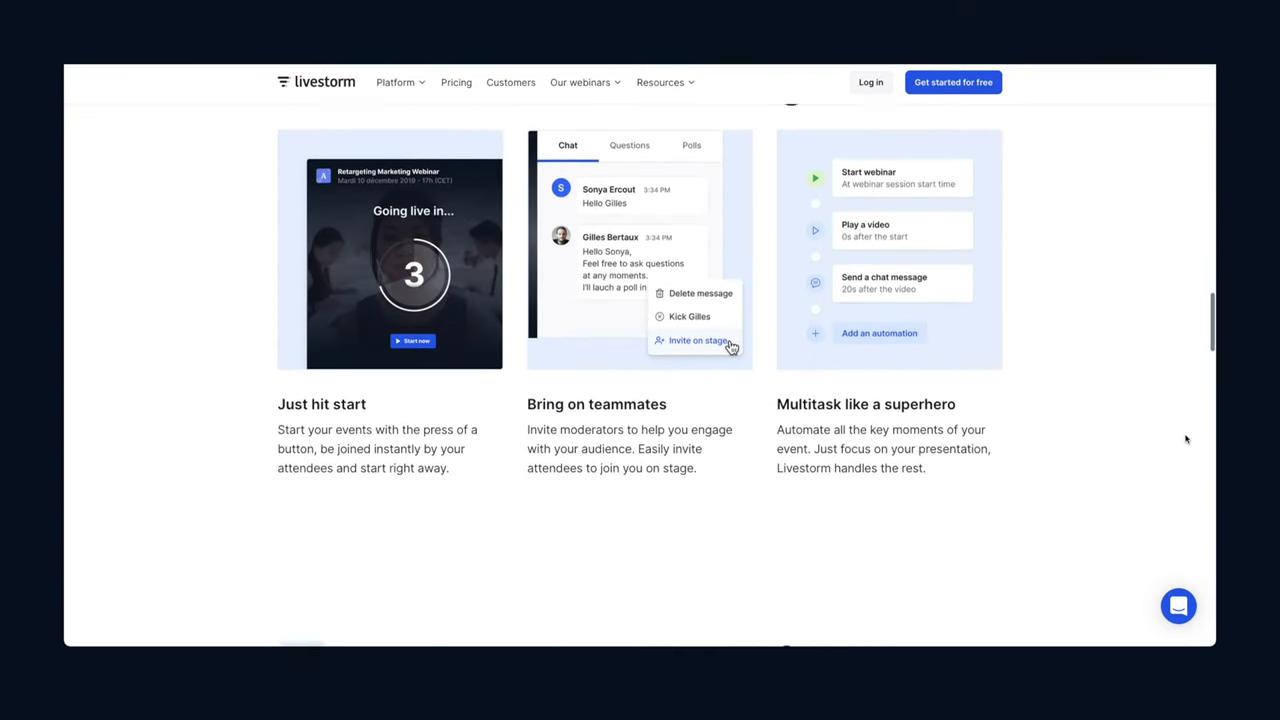
scroll(down, 3)
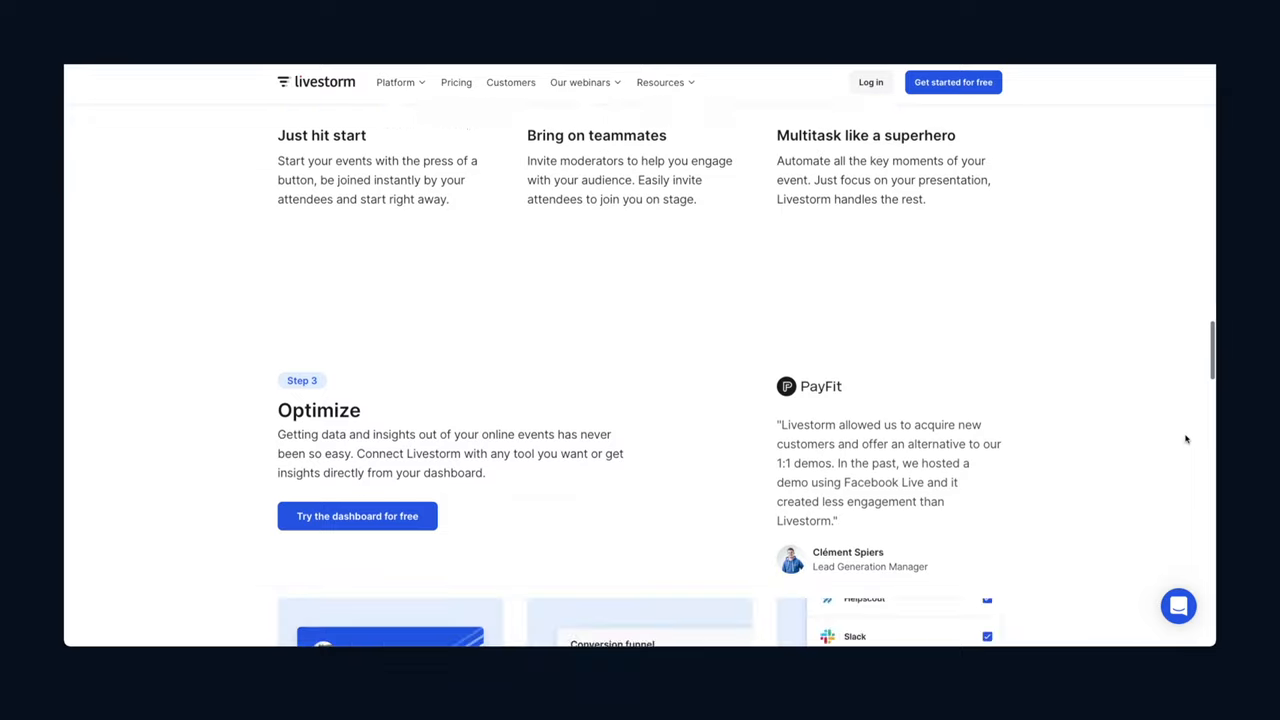
Open Pricing and choose the 1,000 live attendees add-on for Premium ($308/month)
click(456, 82)
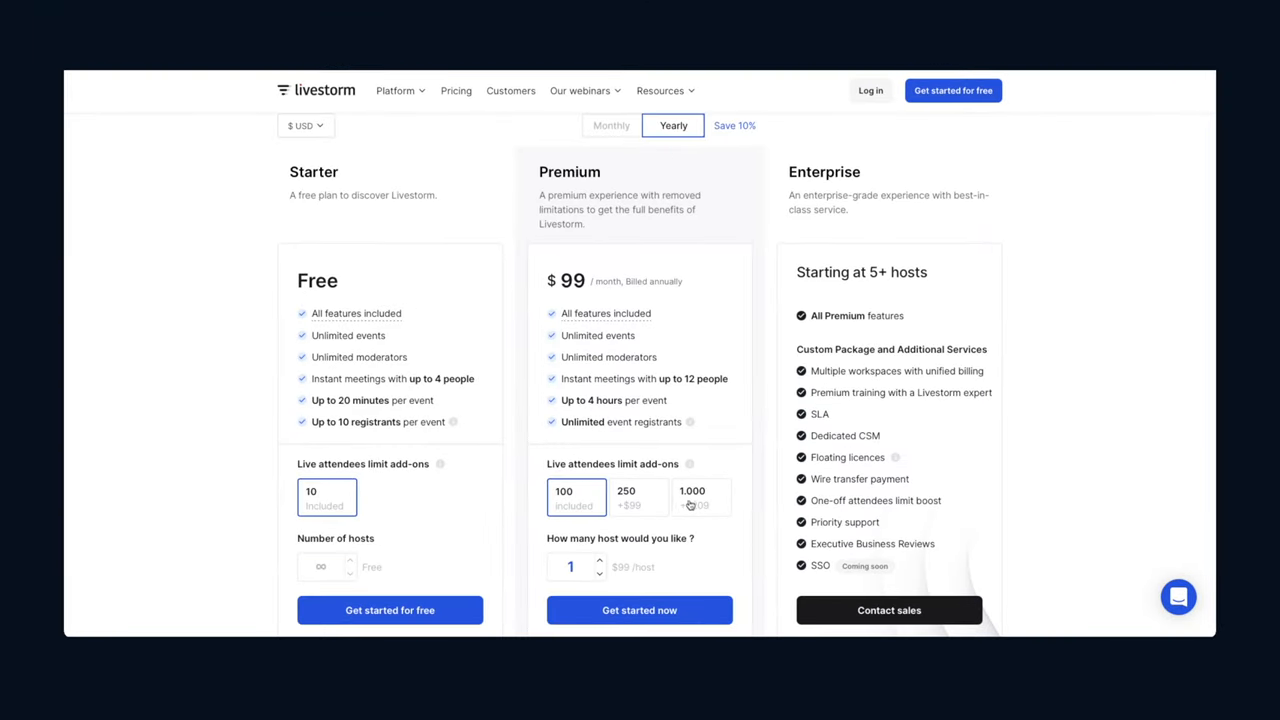
click(700, 498)
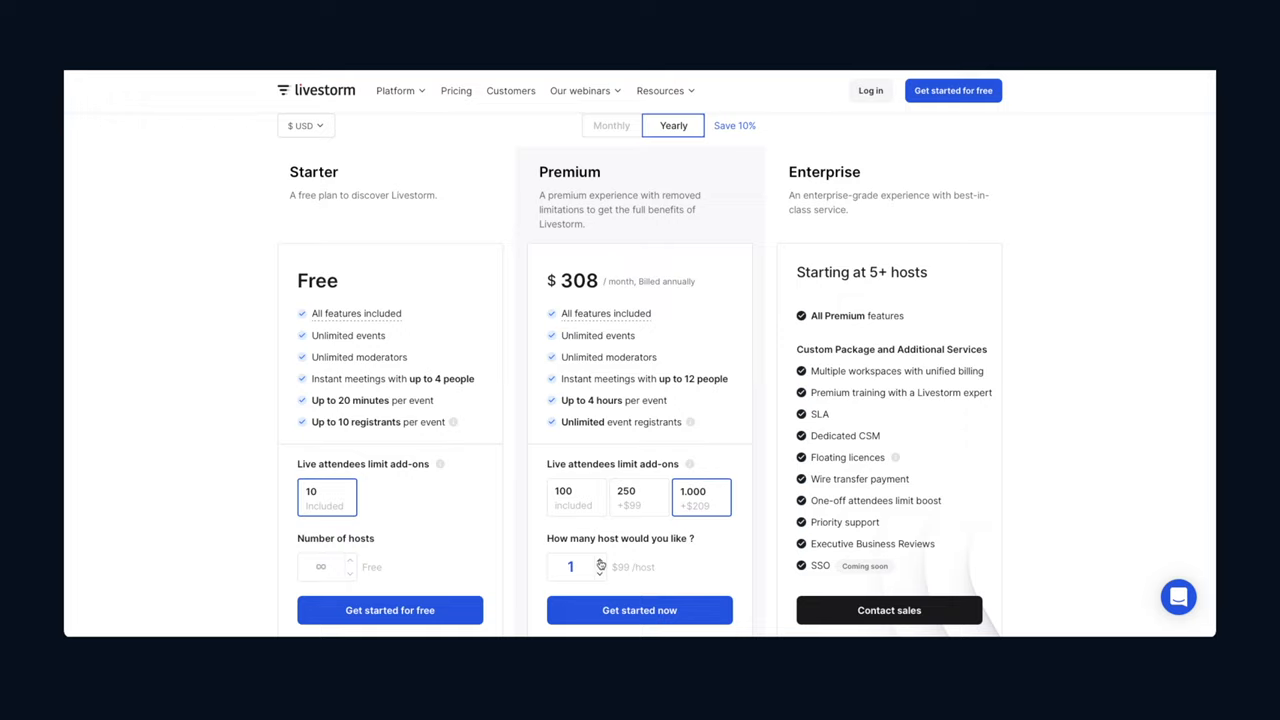